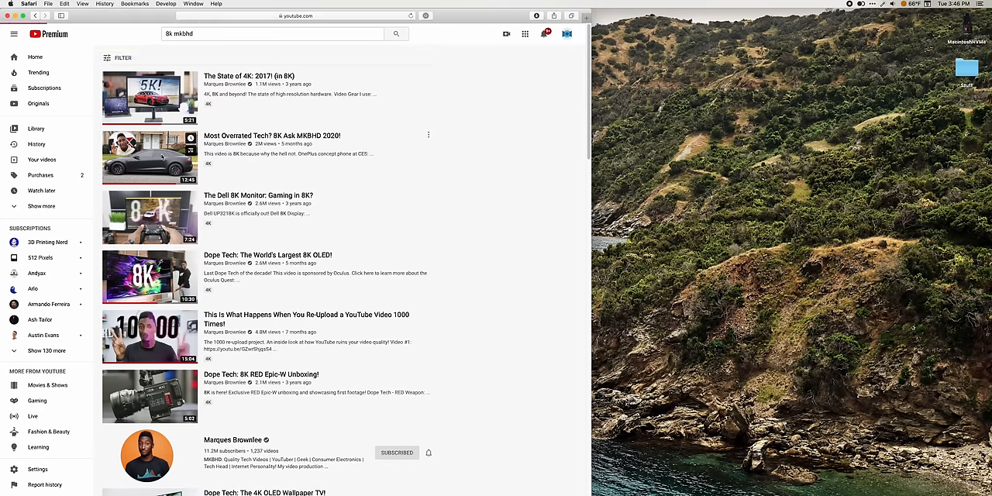
# Open the 'Most Overrated Tech? 8K Ask MKBHD 2020!' video from the YouTube search results
pyautogui.click(149, 157)
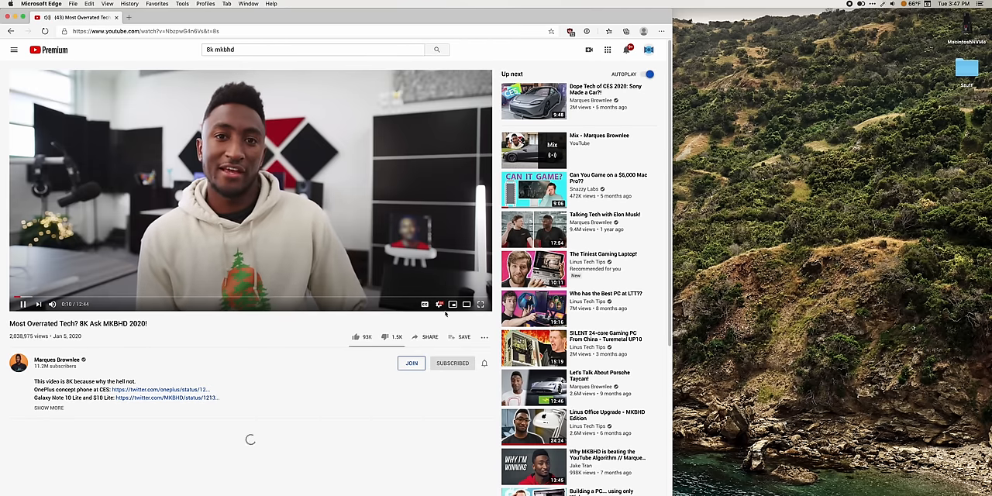
pyautogui.click(467, 304)
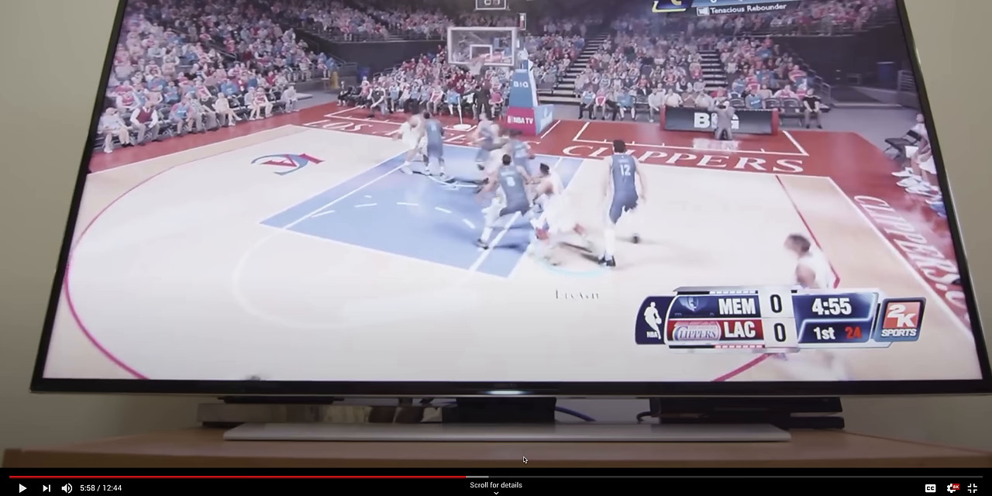
# Resume playback of the MKBHD 8K video in full screen at about 5:58
pyautogui.click(16, 486)
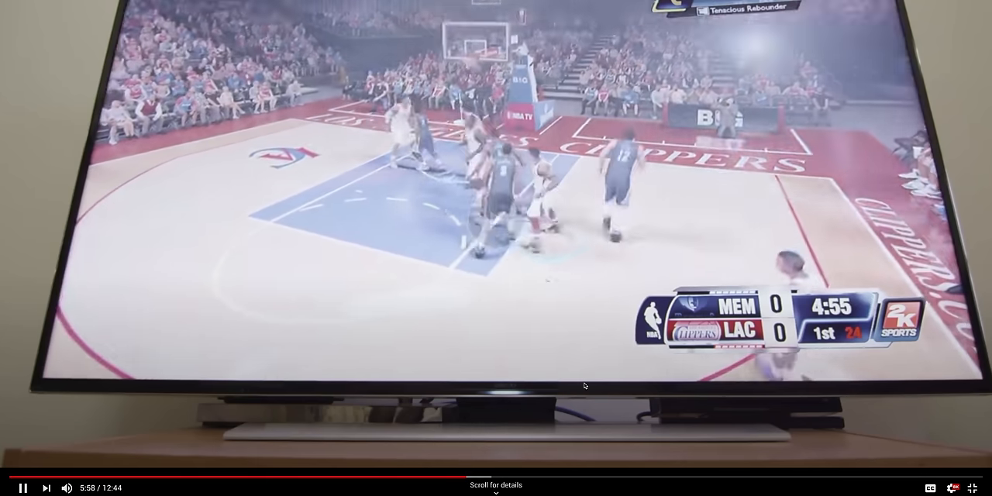